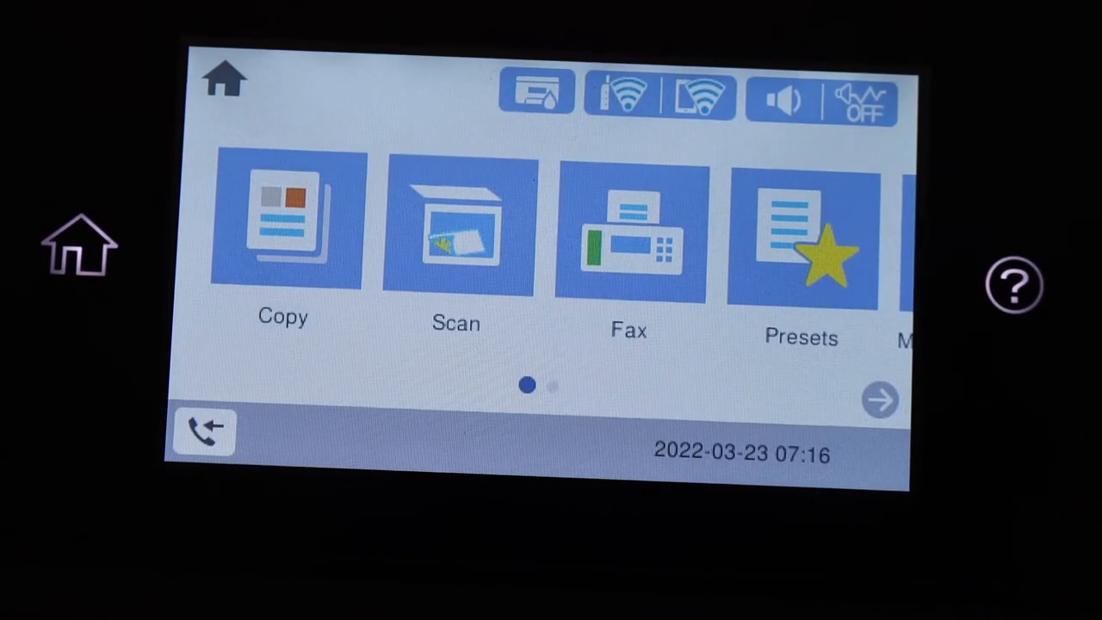
Show the printer's Wired LAN/Wi-Fi Status via Settings > General Settings > Network Settings > Wi-Fi Setup.
{"action": "left_click", "coordinate": [879, 399]}
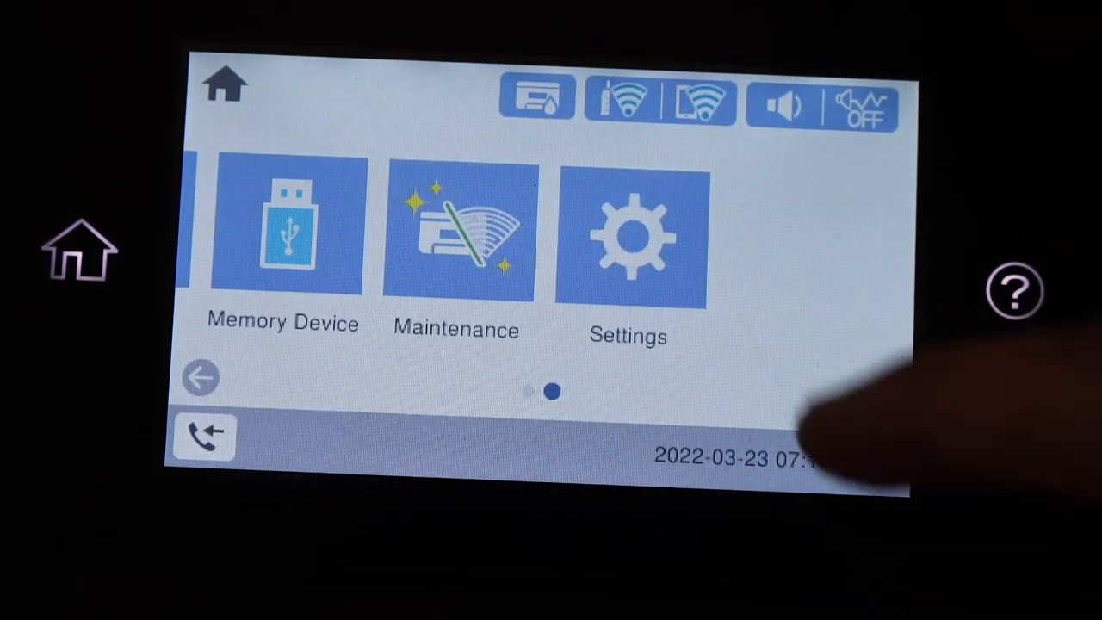
{"action": "left_click", "coordinate": [628, 236]}
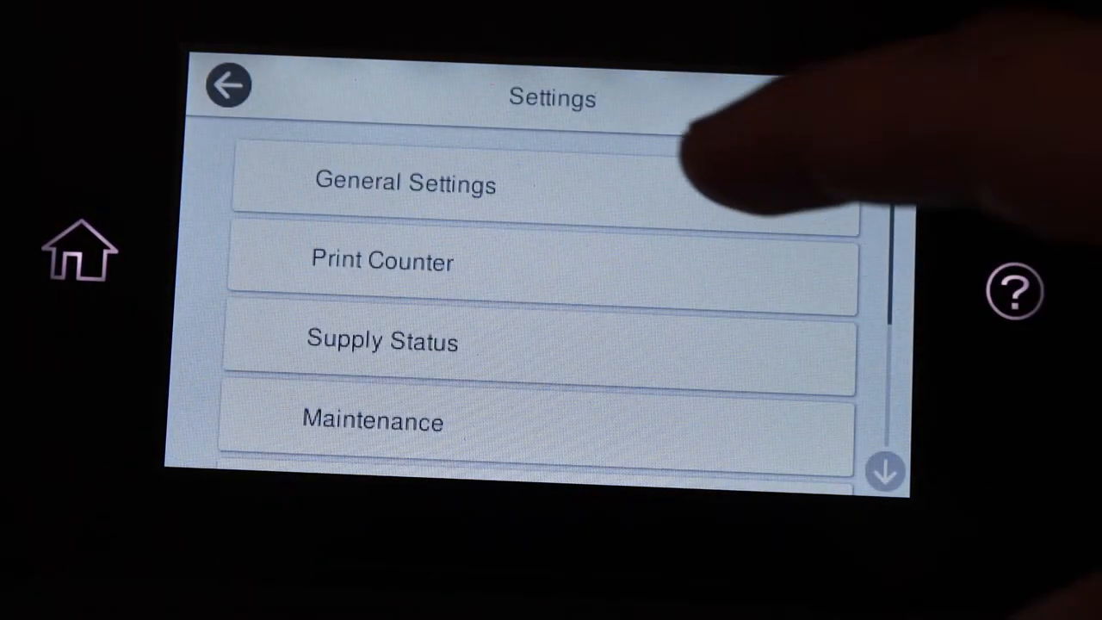
{"action": "left_click", "coordinate": [406, 183]}
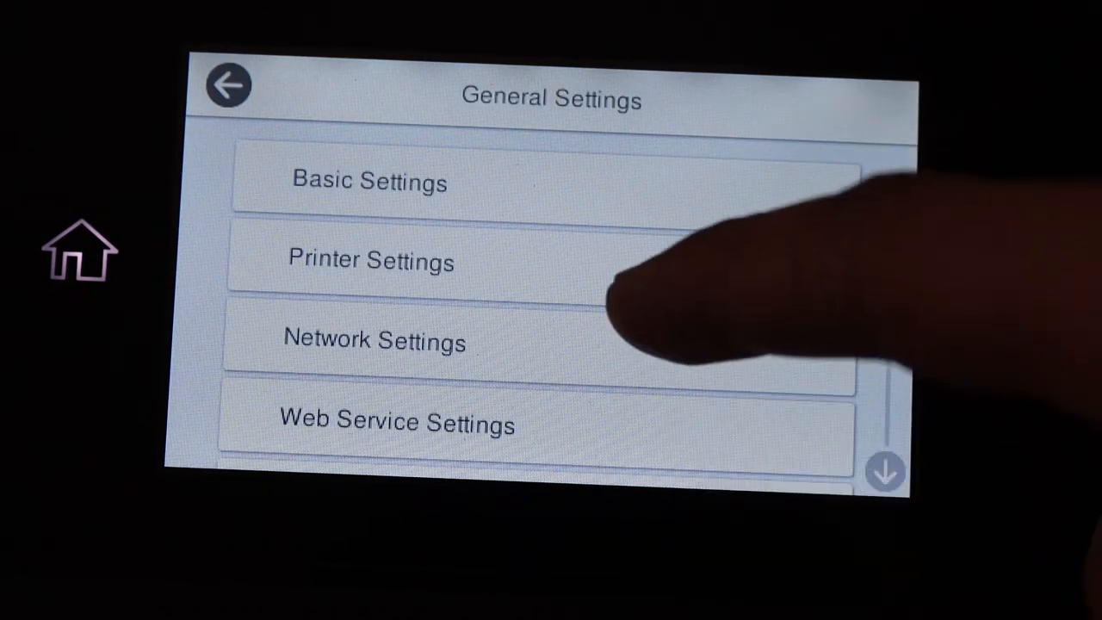
{"action": "left_click", "coordinate": [375, 340]}
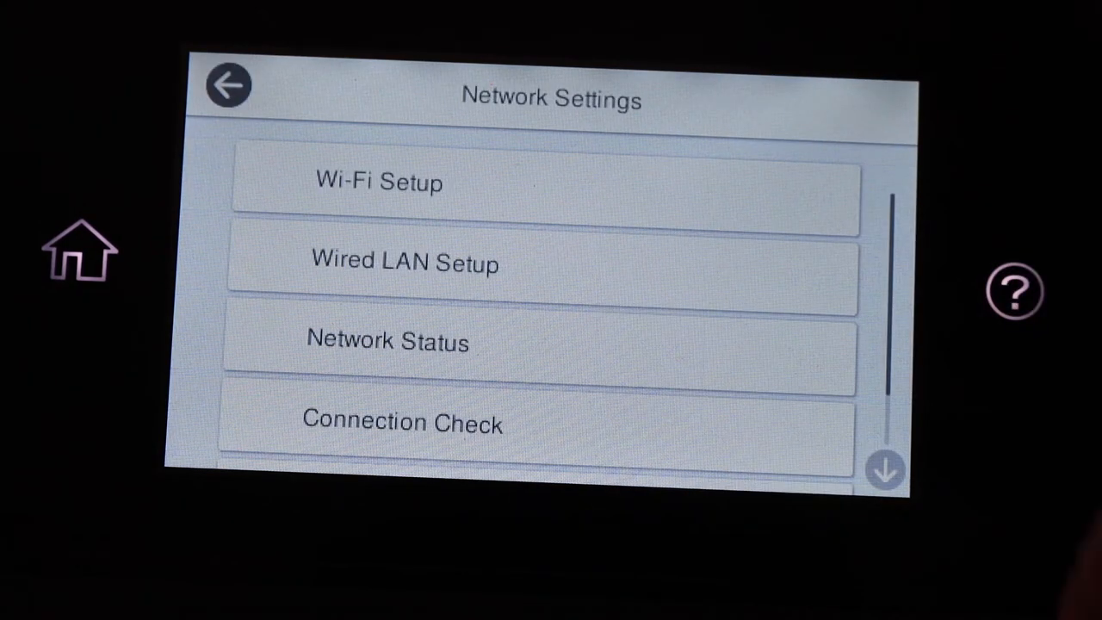
{"action": "left_click", "coordinate": [379, 182]}
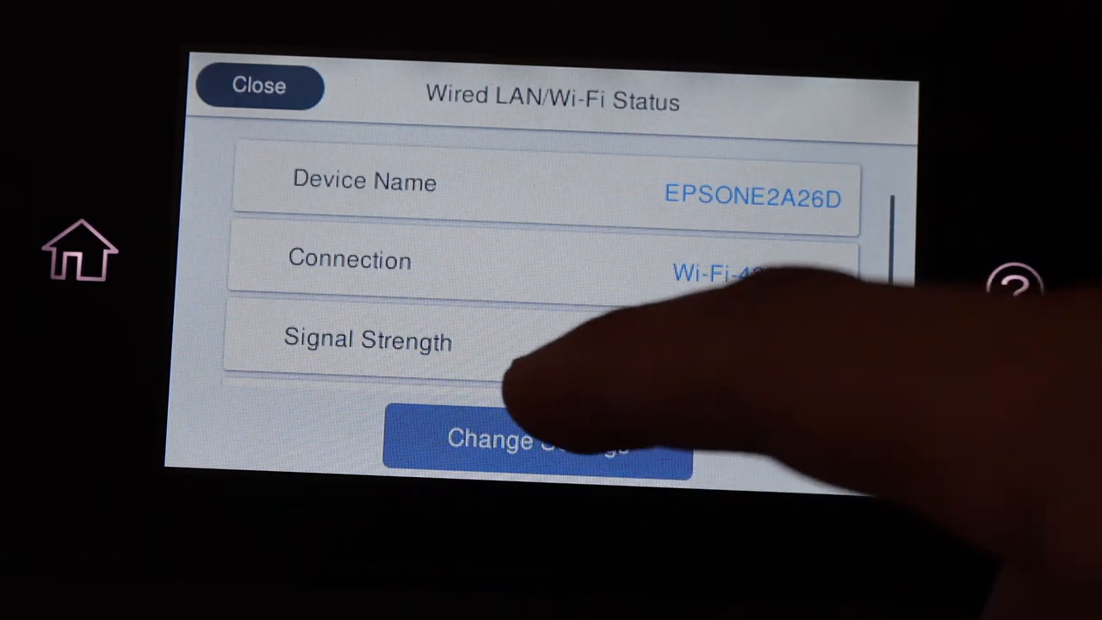
Run the Wi-Fi Setup Wizard, select the BELL769 network and begin entering its password.
{"action": "left_click", "coordinate": [536, 439]}
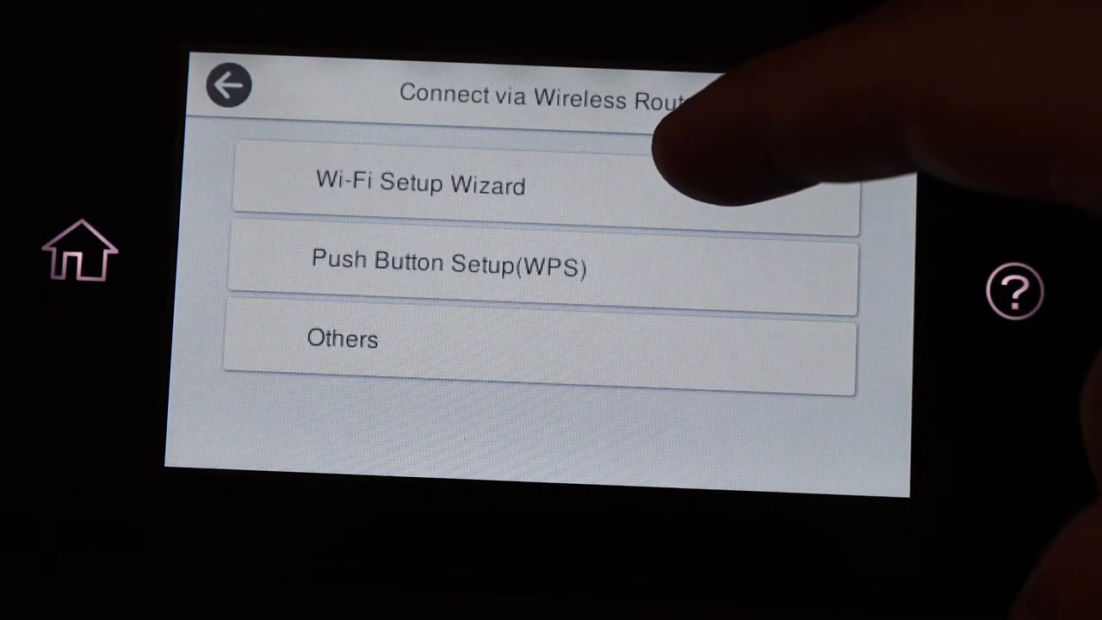
{"action": "left_click", "coordinate": [420, 184]}
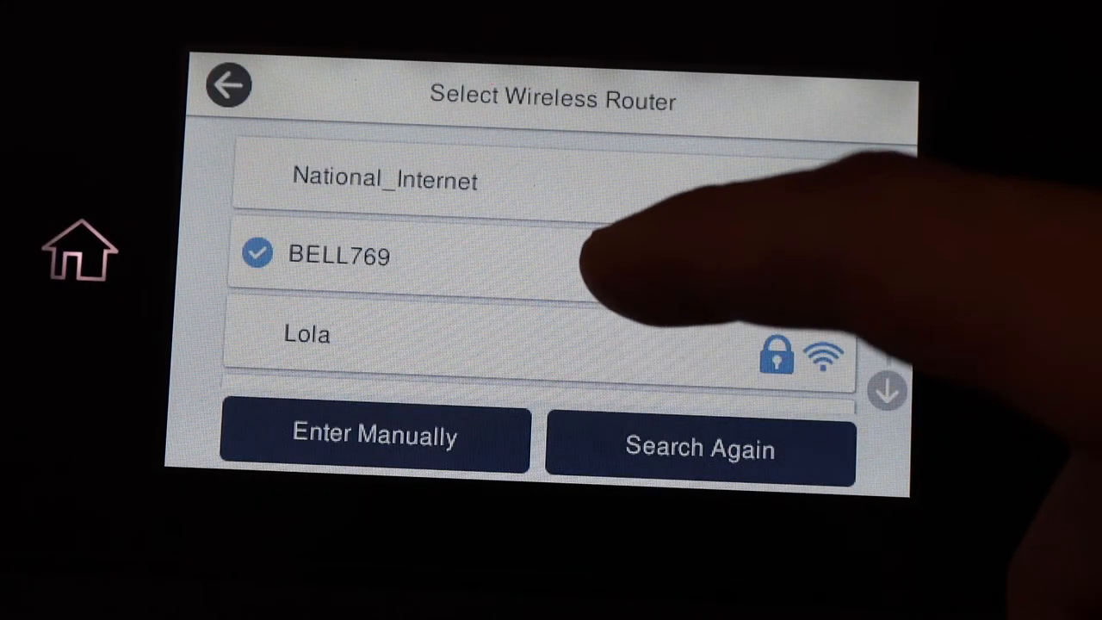
{"action": "left_click", "coordinate": [374, 433]}
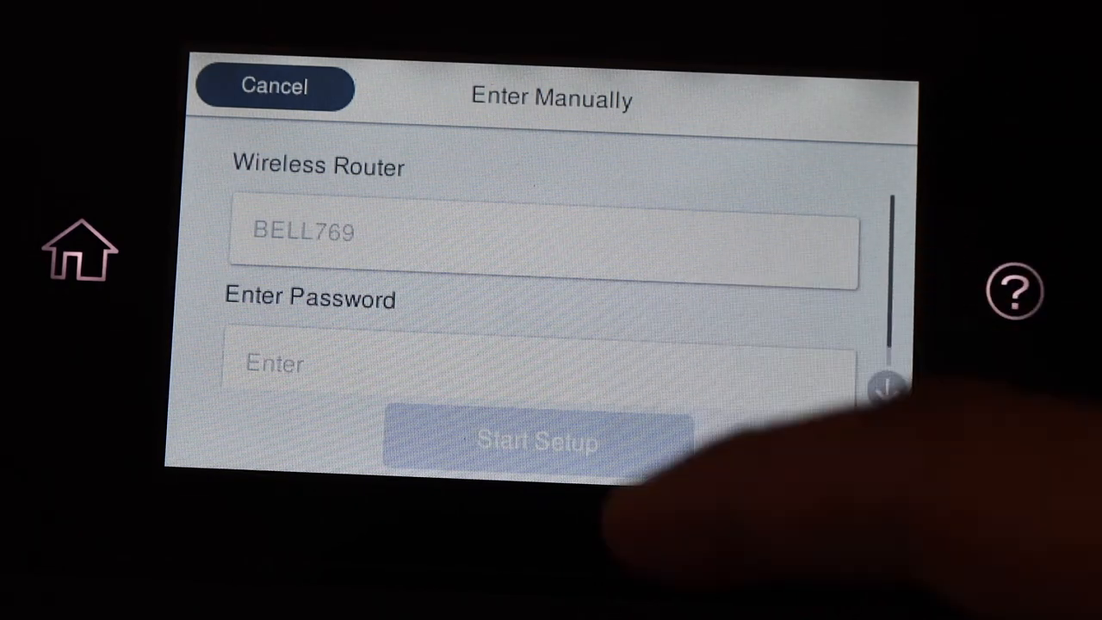
{"action": "left_click", "coordinate": [273, 86]}
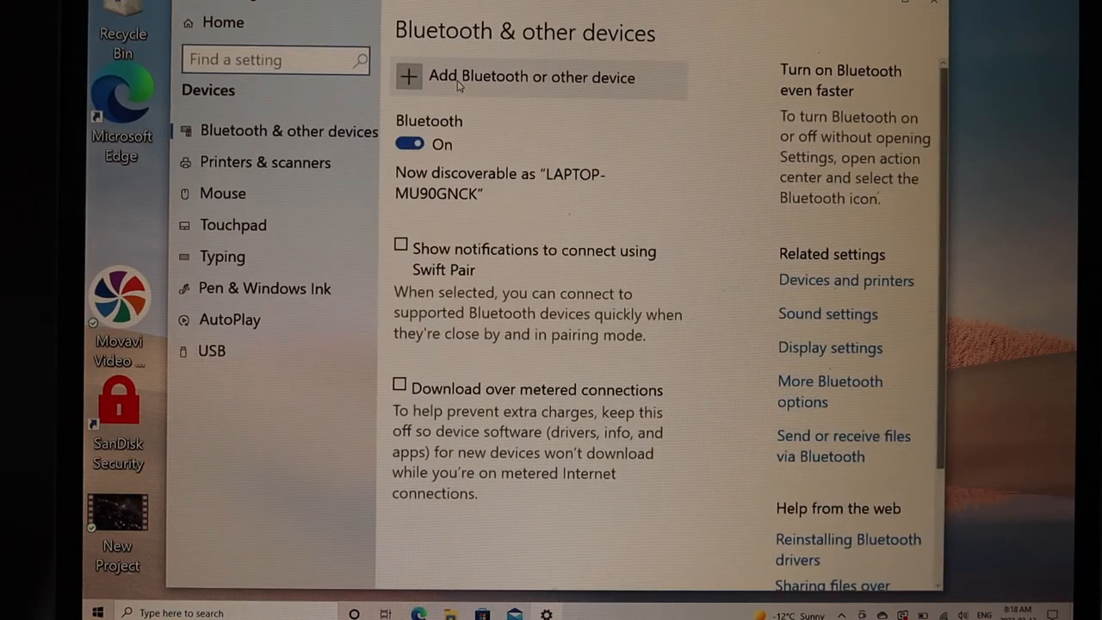
Search for new devices in Printers & scanners and add the found EPSON WF-4830 Series.
{"action": "left_click", "coordinate": [530, 77]}
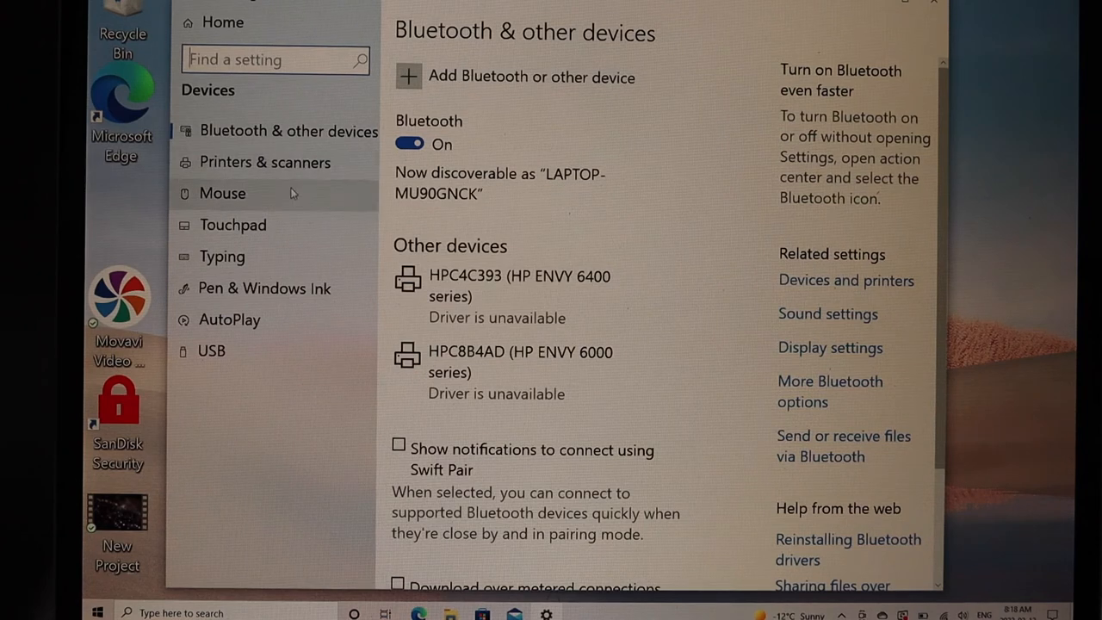
{"action": "left_click", "coordinate": [265, 162]}
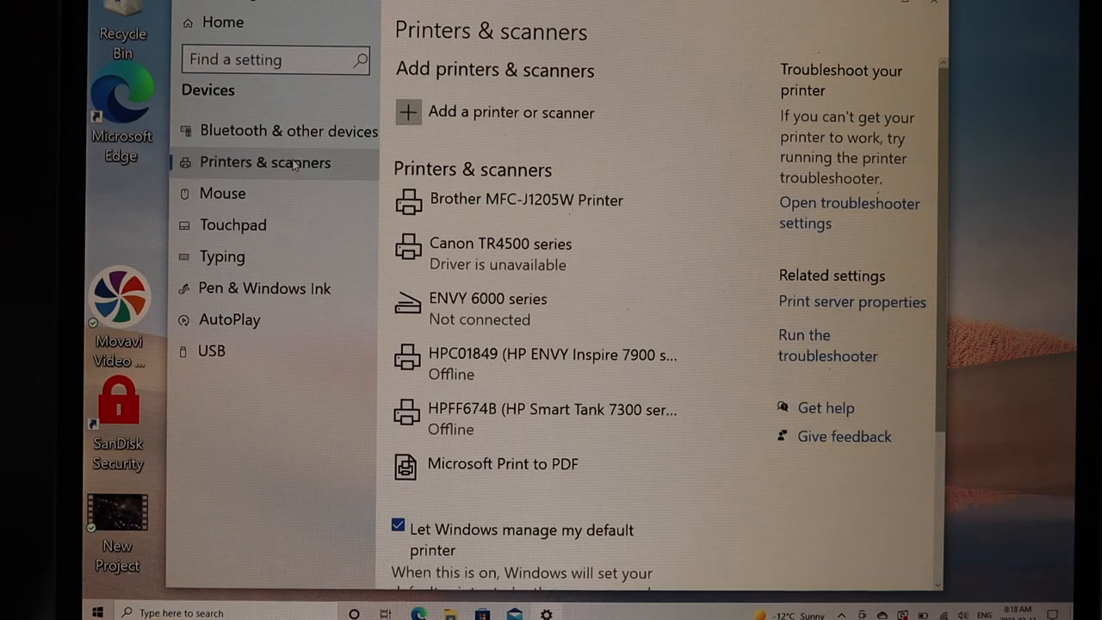
{"action": "left_click", "coordinate": [509, 112]}
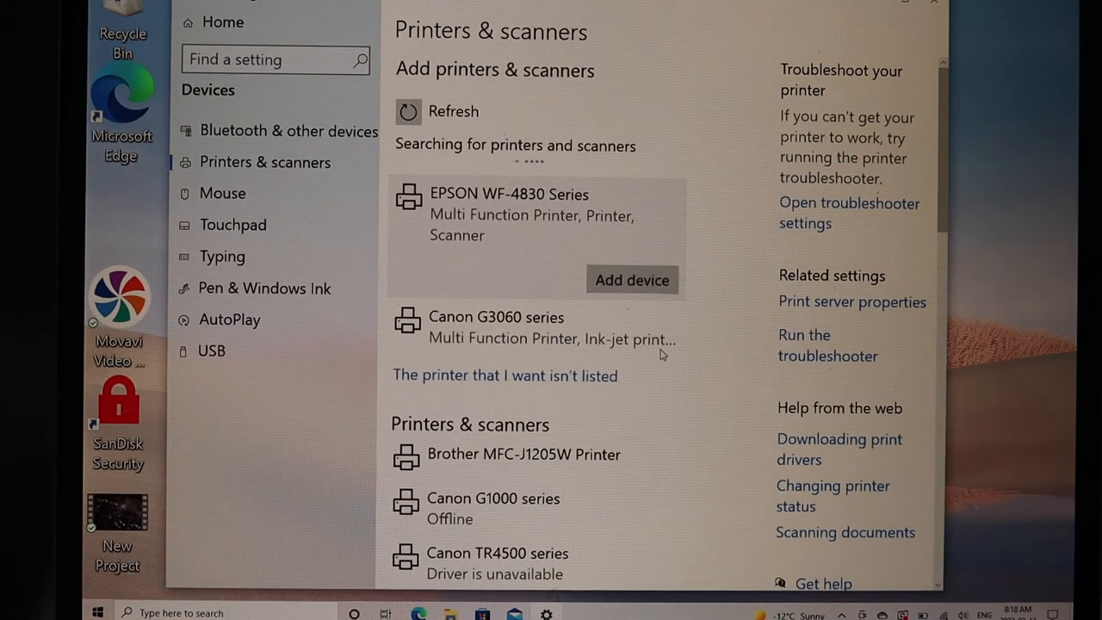
{"action": "left_click", "coordinate": [631, 280]}
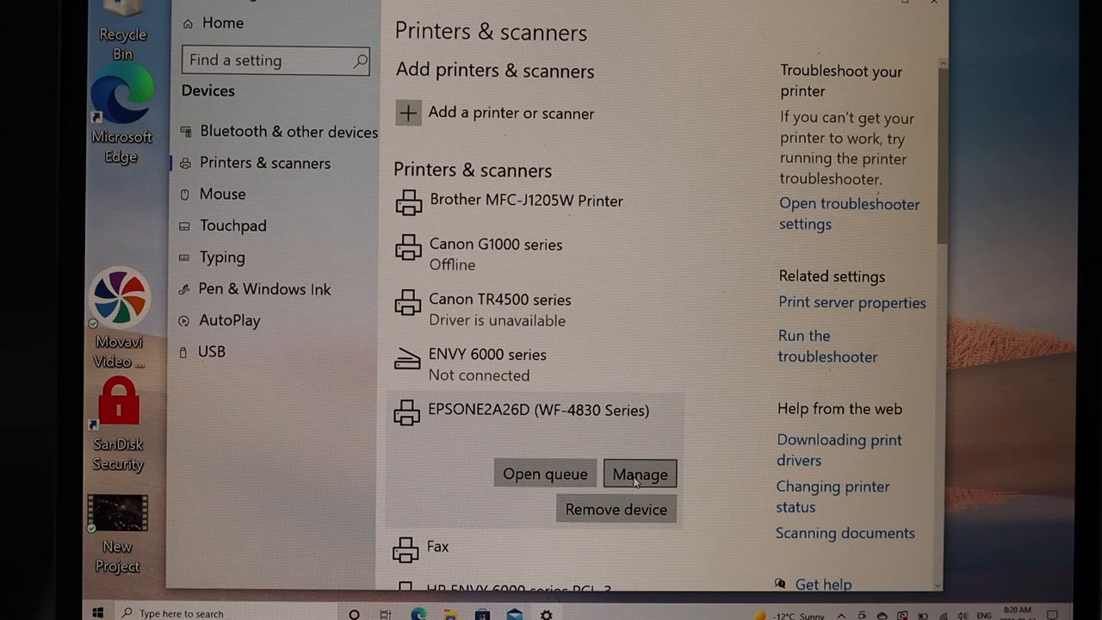
Print a test page from the Epson's Manage page and switch its function to Scanner.
{"action": "left_click", "coordinate": [639, 474]}
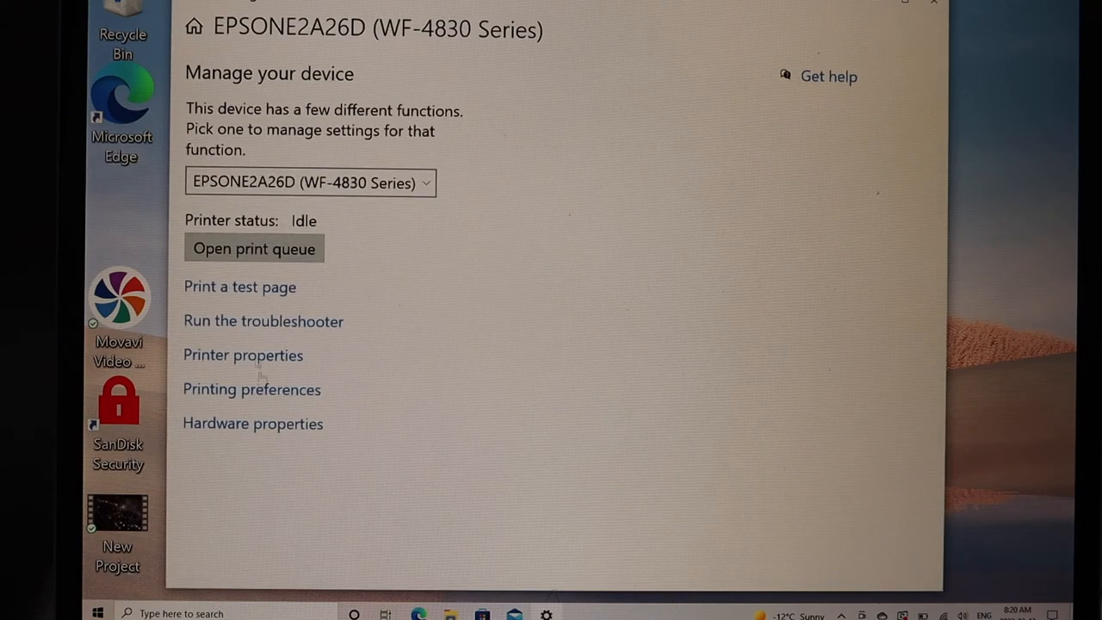
{"action": "mouse_move", "coordinate": [234, 299]}
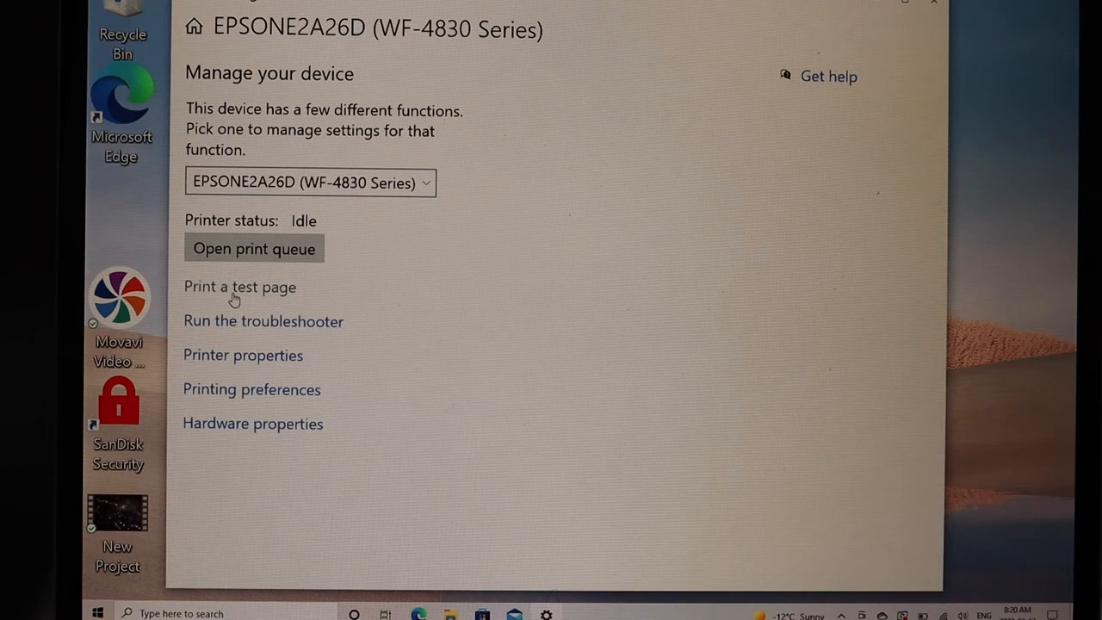
{"action": "left_click", "coordinate": [239, 287]}
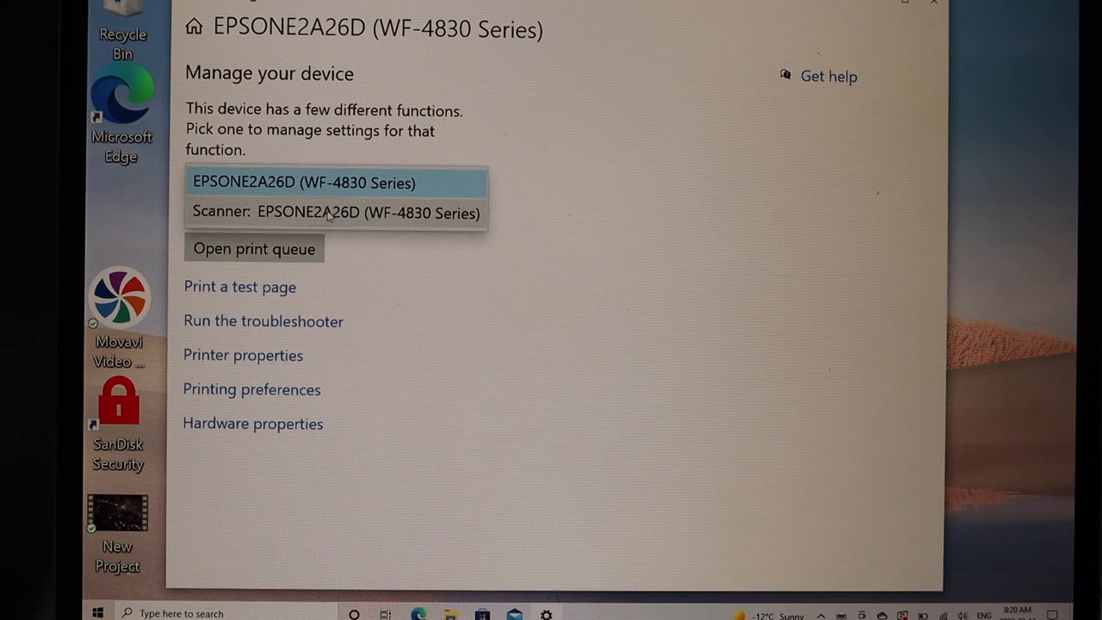
{"action": "left_click", "coordinate": [335, 212]}
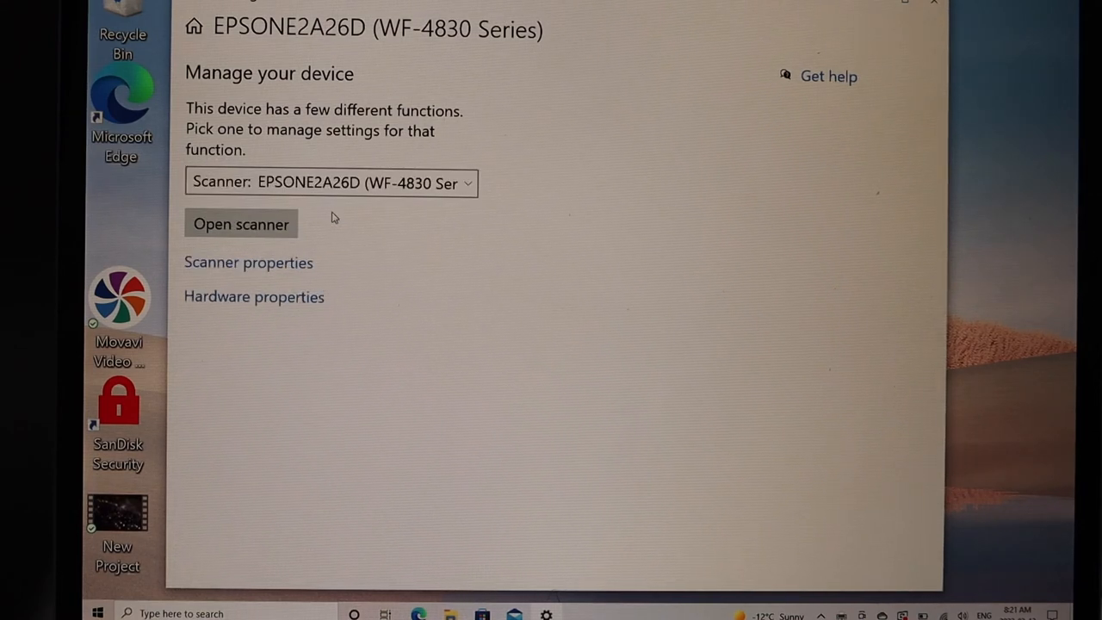
{"action": "left_click", "coordinate": [241, 223]}
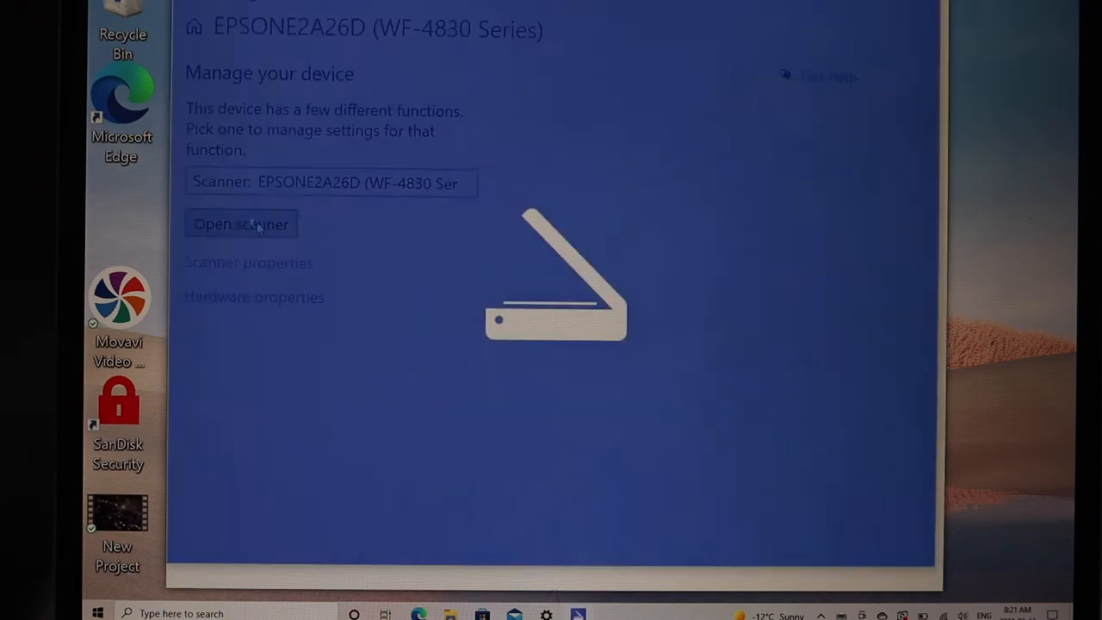
Scan the test page from the Feeder to PNG and view the saved scan in Photos.
{"action": "left_click", "coordinate": [241, 223]}
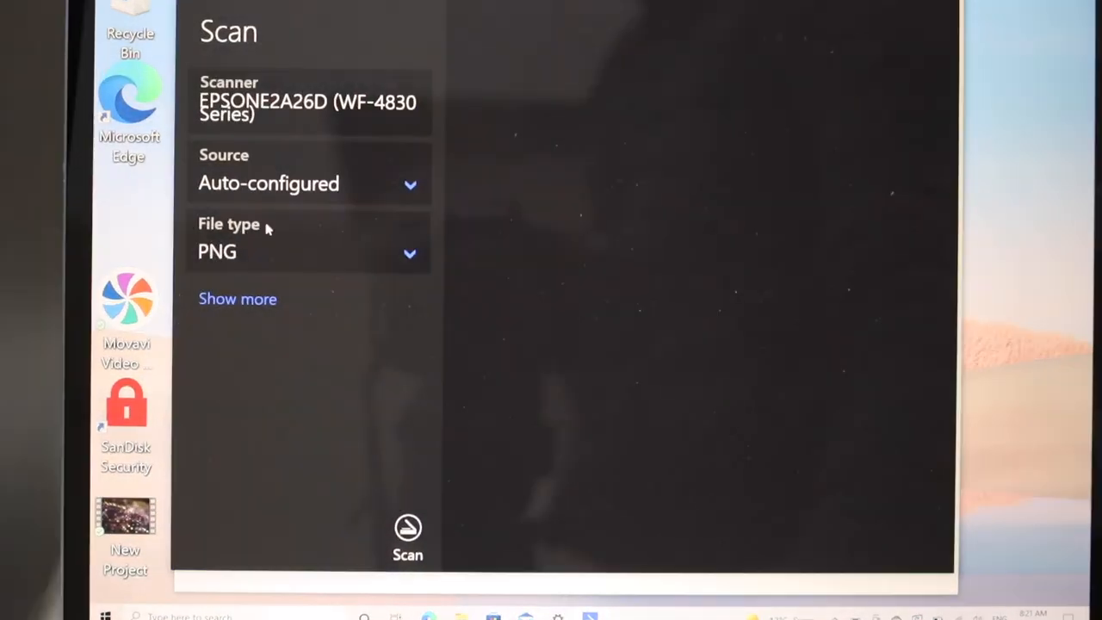
{"action": "left_click", "coordinate": [407, 530]}
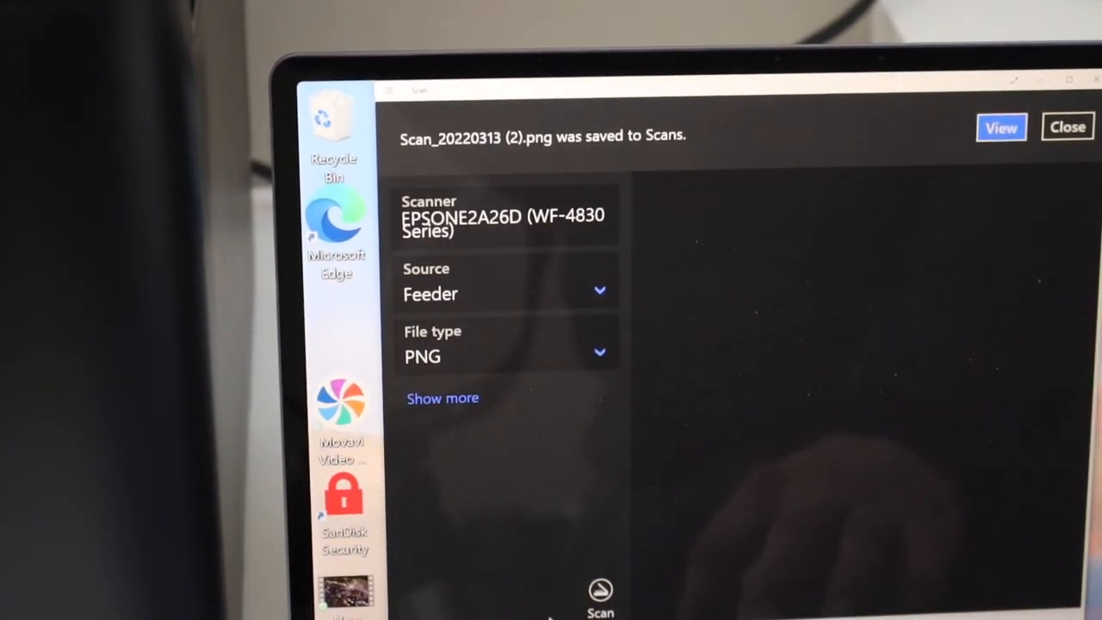
{"action": "left_click", "coordinate": [1067, 127]}
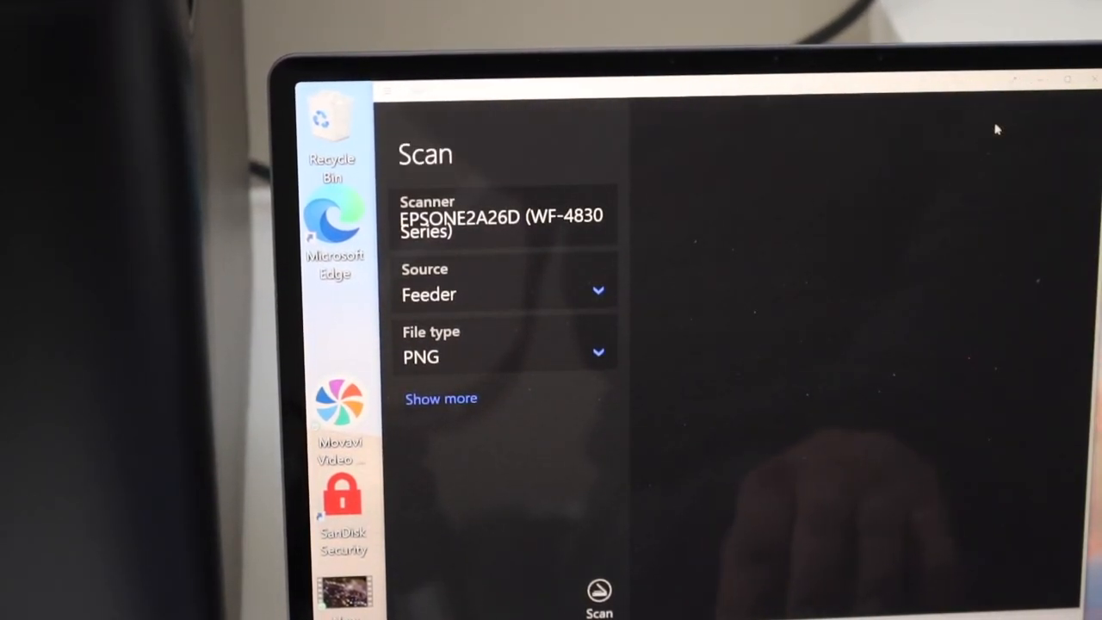
{"action": "left_click", "coordinate": [599, 589]}
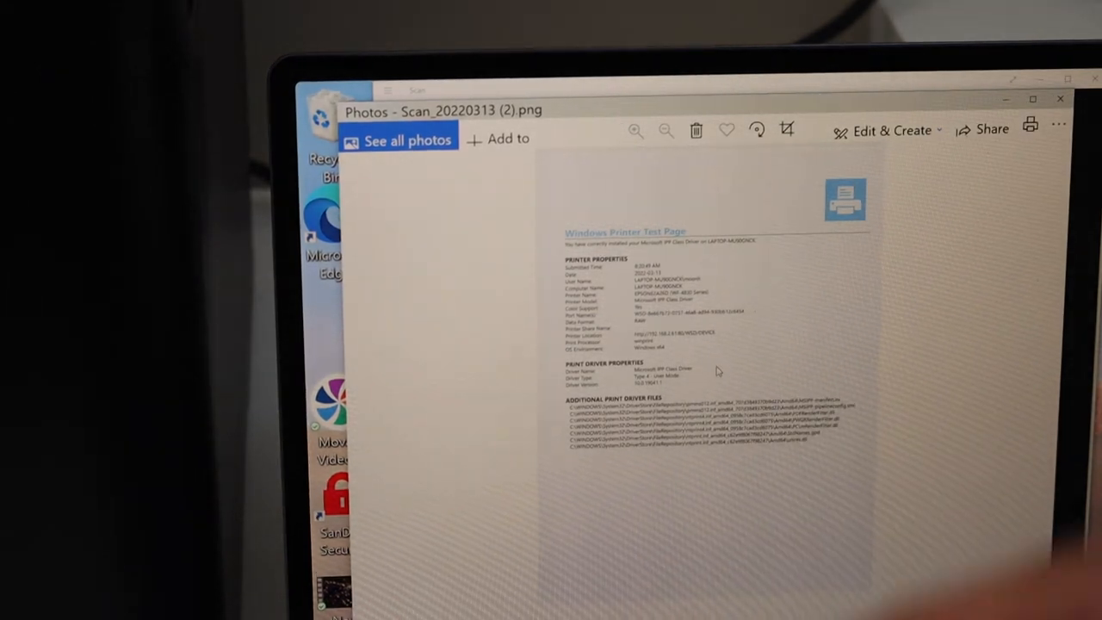